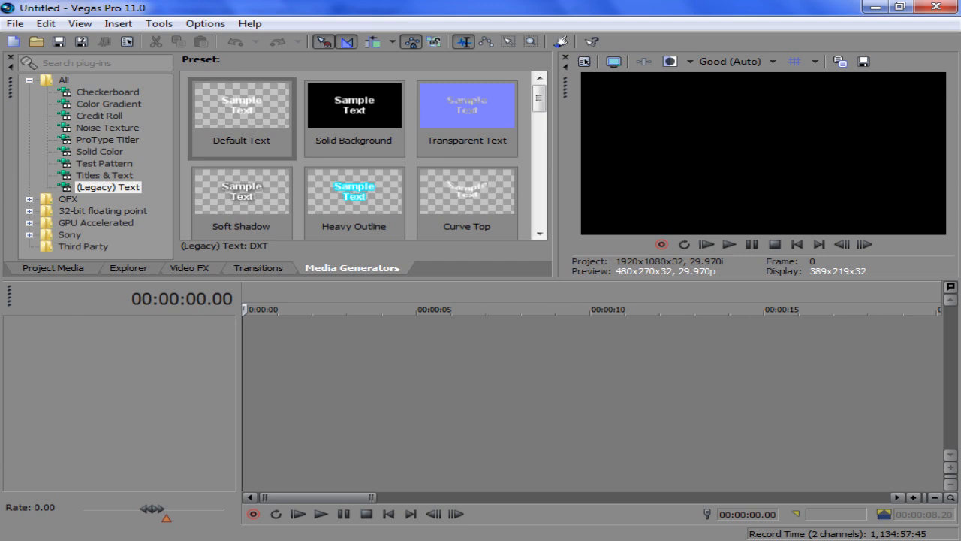
Step: Browse Explorer to Editing Pack > Cinematics > Dome and select the dome_01 clip
left_click(129, 268)
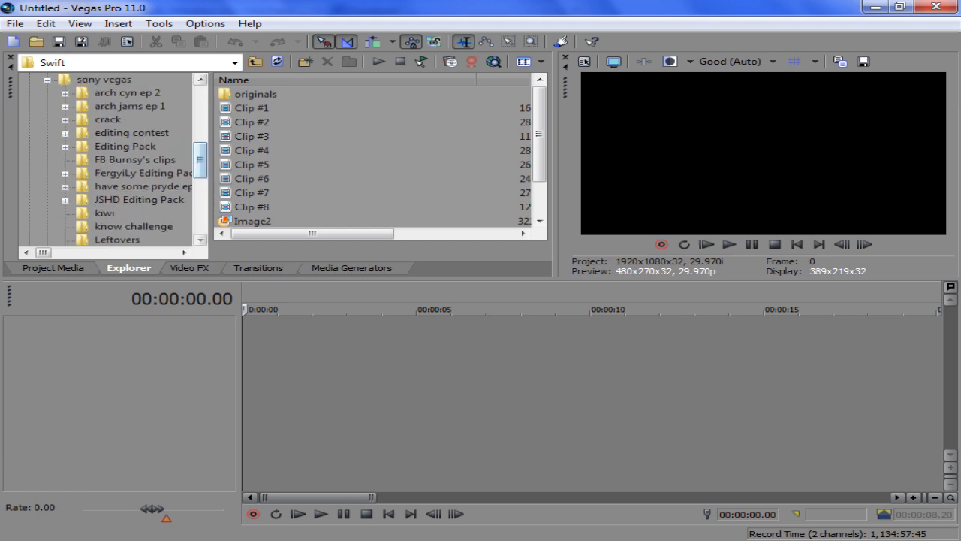
double_click(125, 146)
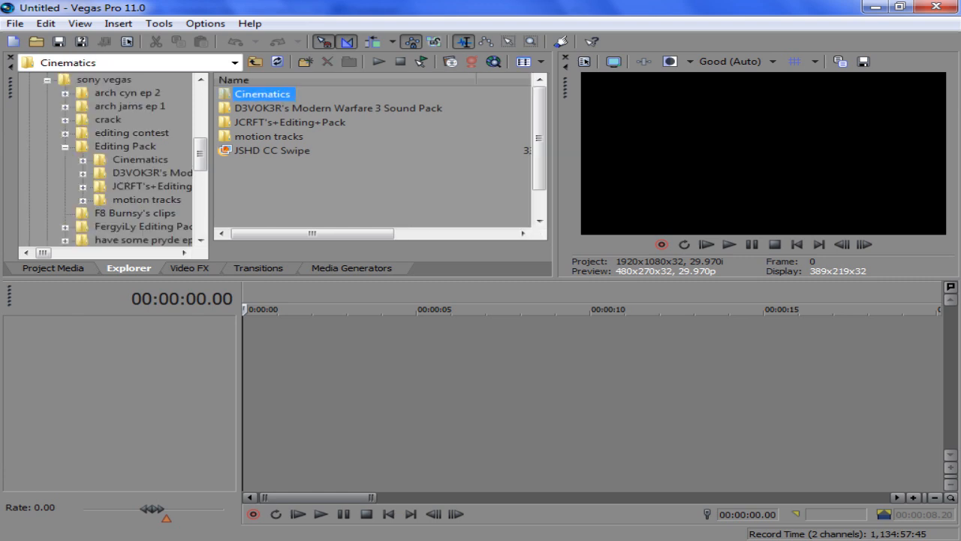
double_click(262, 93)
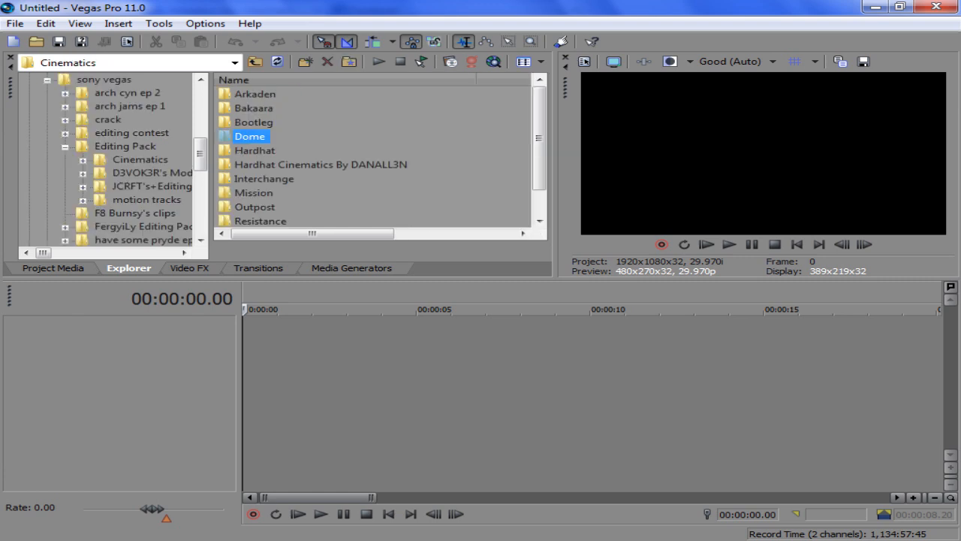
double_click(250, 136)
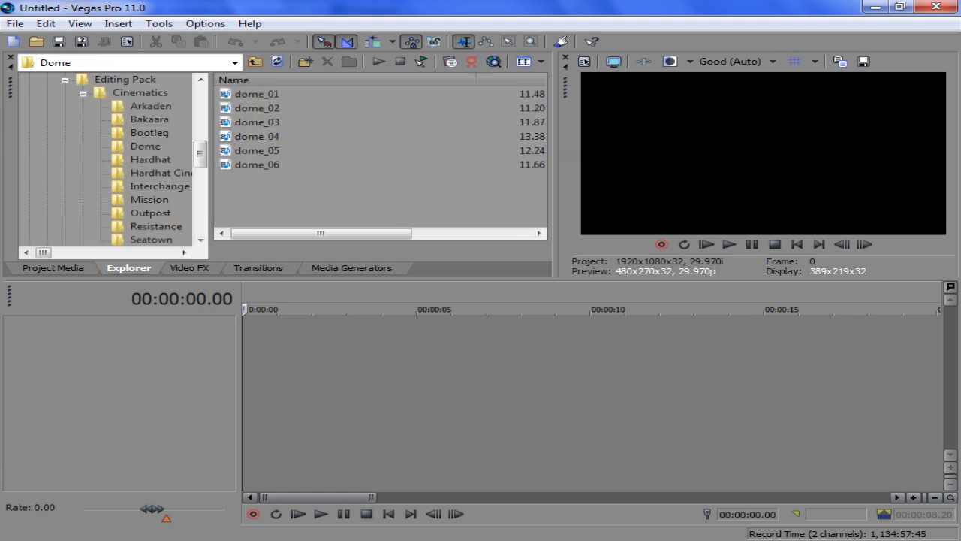
left_click(256, 93)
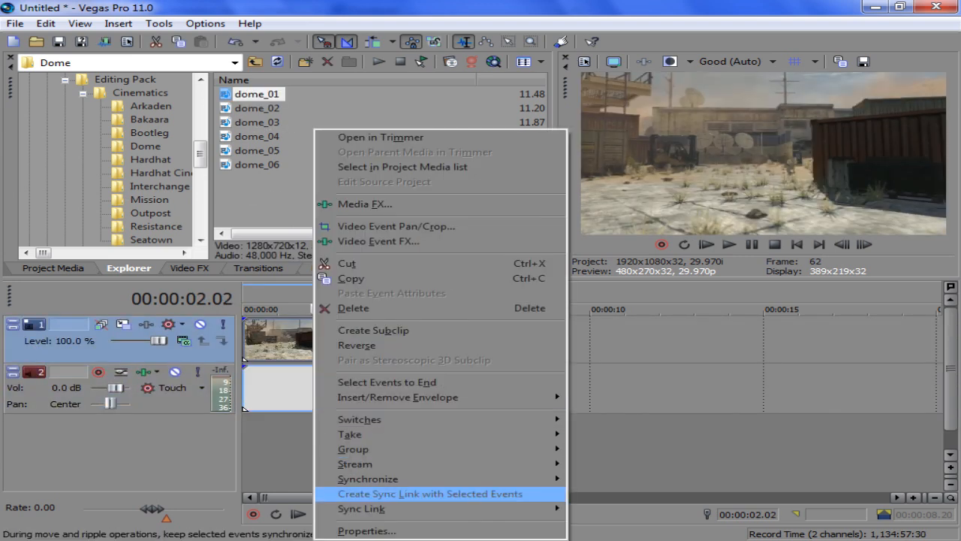
Step: Put dome_01 beneath an empty video track and show the Media Generators list
left_click(366, 530)
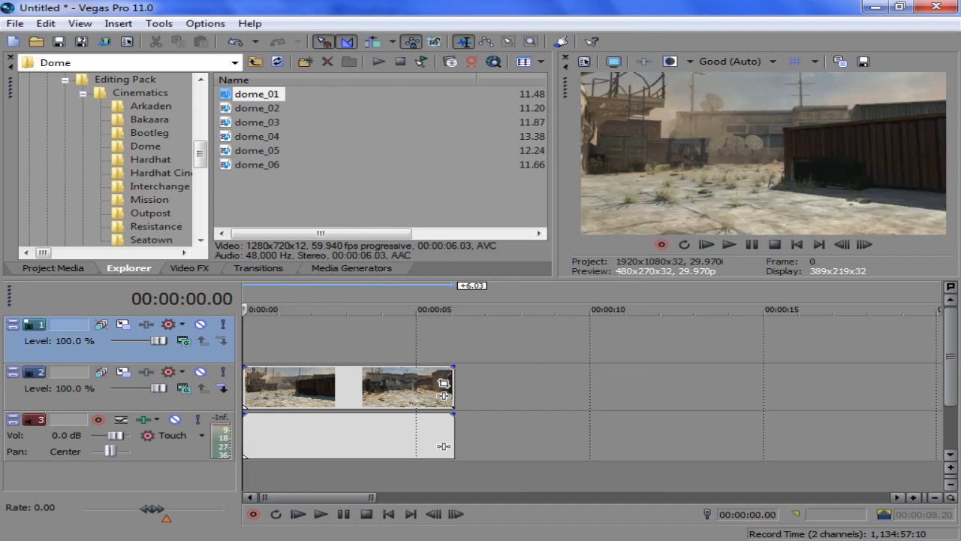
left_click(351, 268)
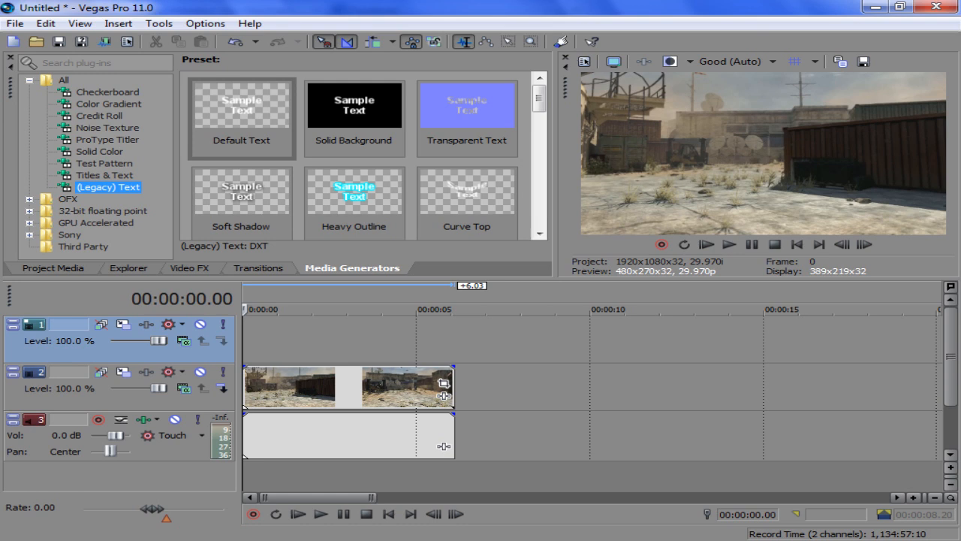
Step: Add a (Legacy) Text generator reading 'Fergy' in the Bebas font
double_click(241, 105)
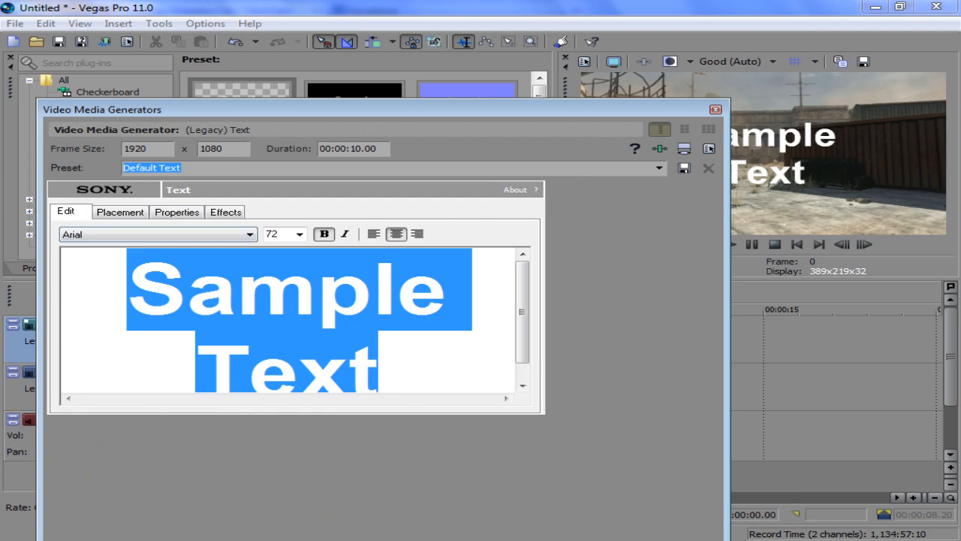
type("Fergy")
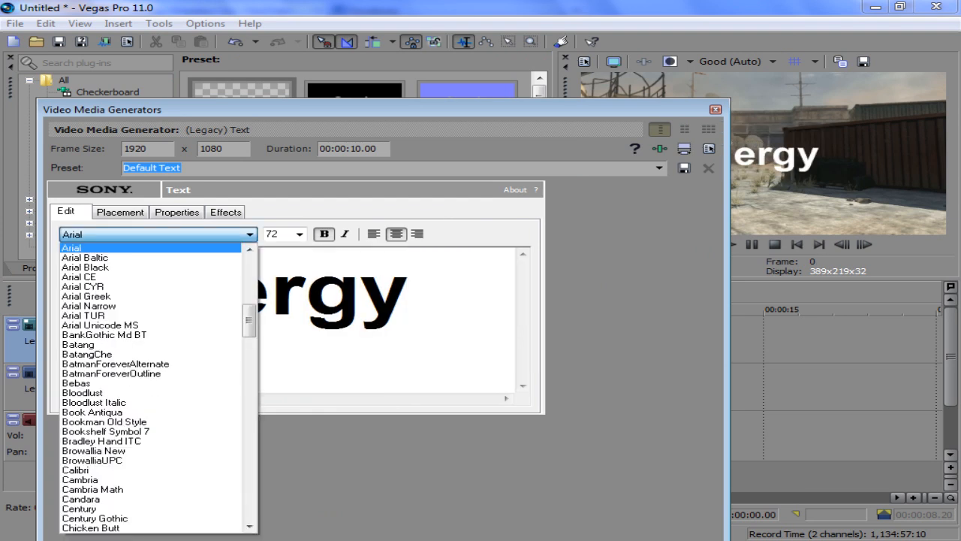
left_click(76, 383)
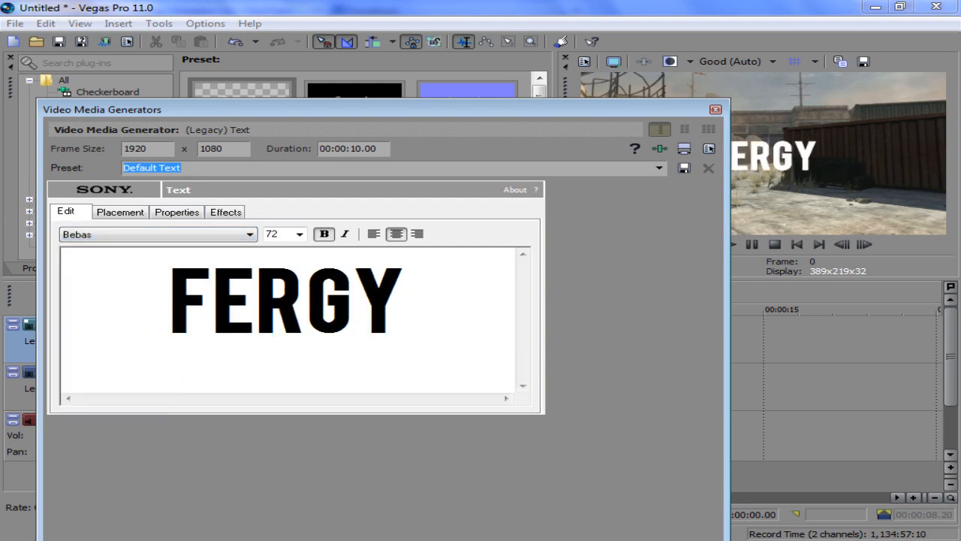
left_click(119, 212)
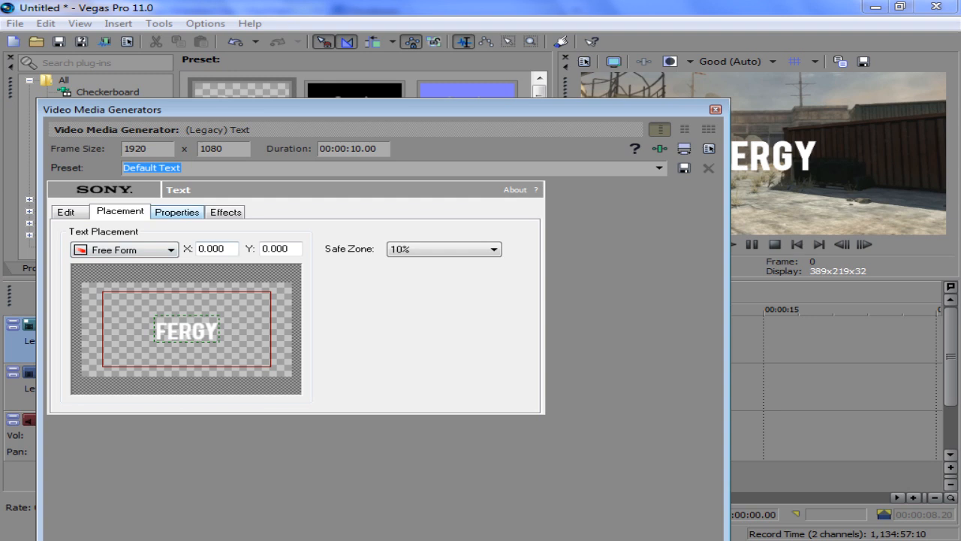
Step: Enable the text shadow with X and Y offsets of 0 and feather about 0.18
left_click(176, 212)
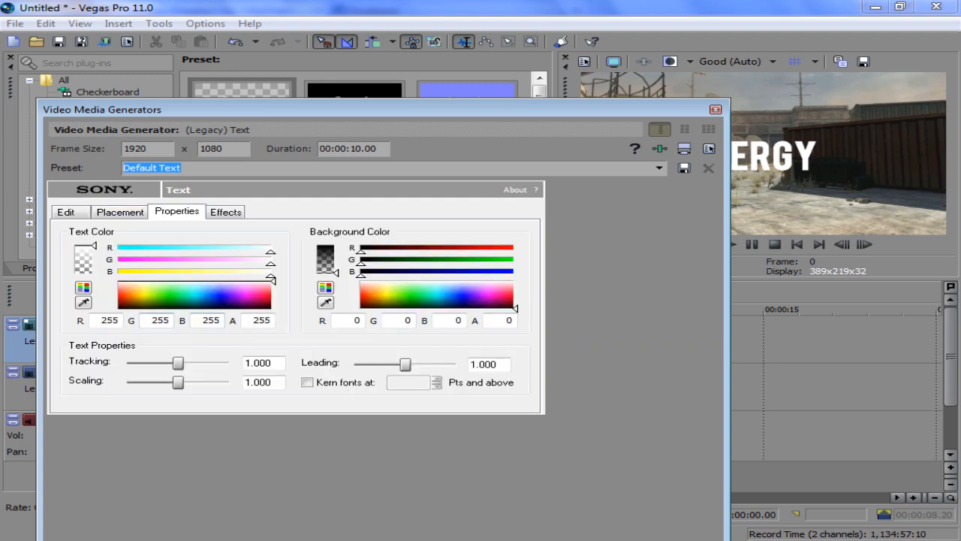
left_click(226, 211)
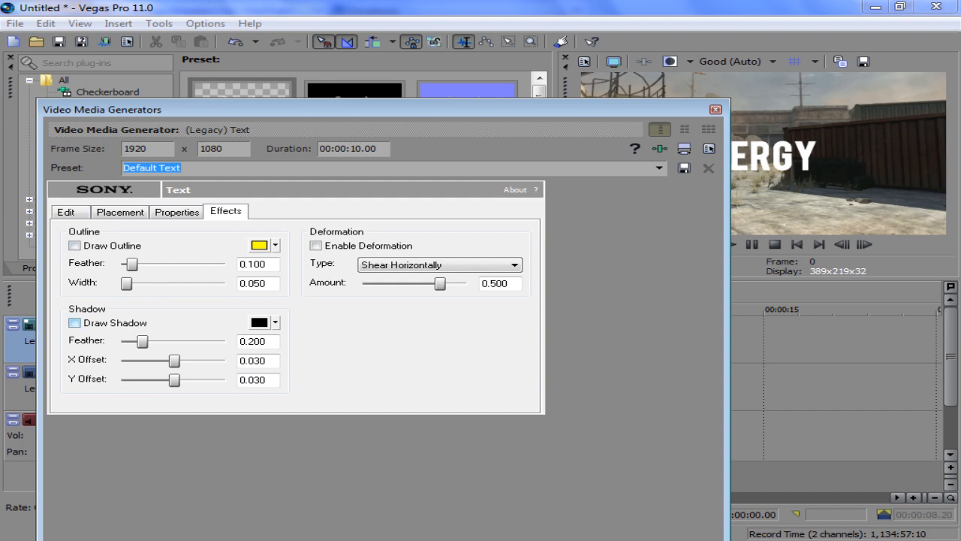
left_click(74, 323)
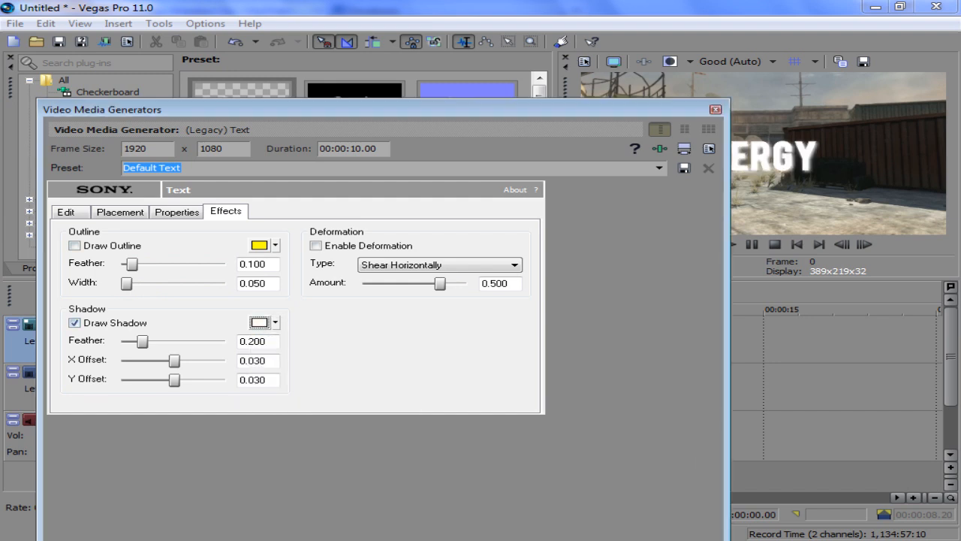
left_click_drag(172, 361, 122, 360)
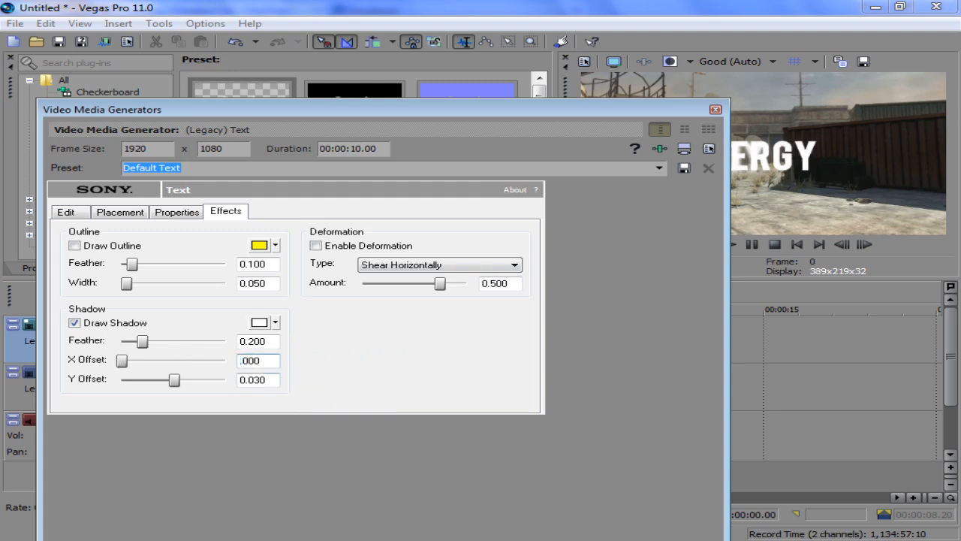
left_click_drag(121, 360, 169, 361)
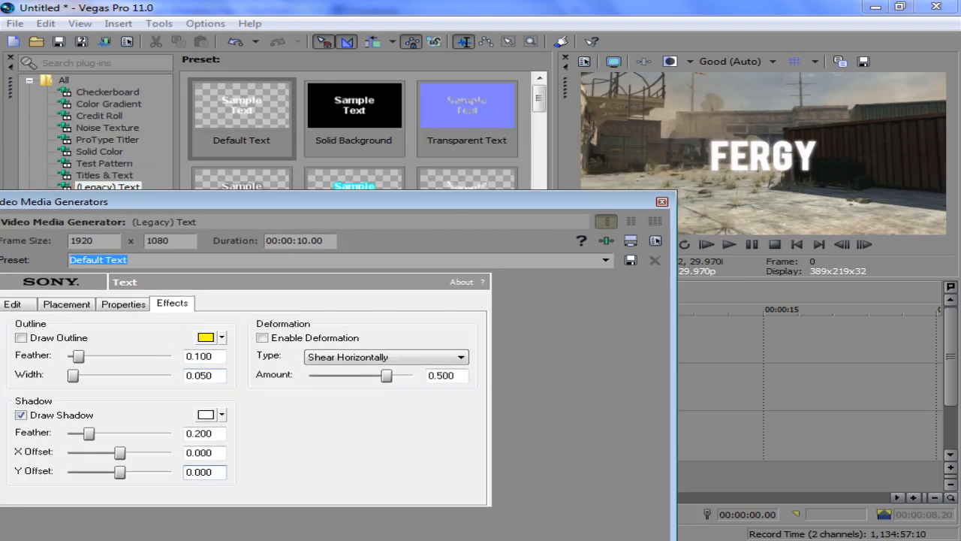
left_click_drag(80, 433, 92, 433)
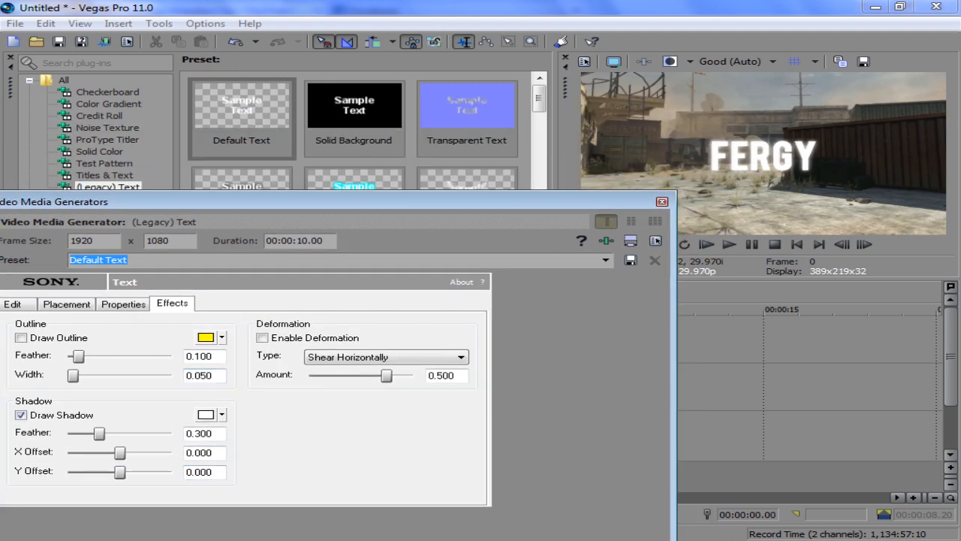
left_click_drag(102, 433, 81, 433)
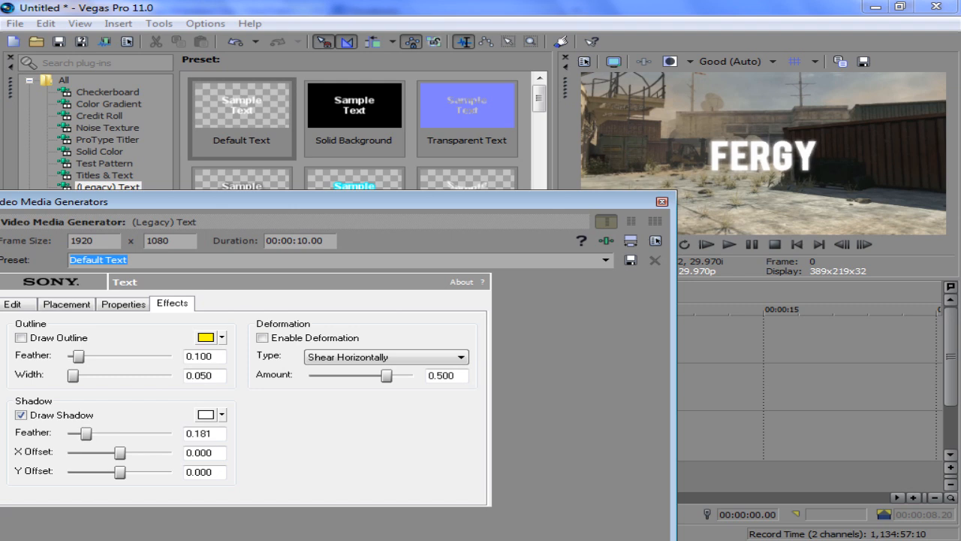
left_click(662, 202)
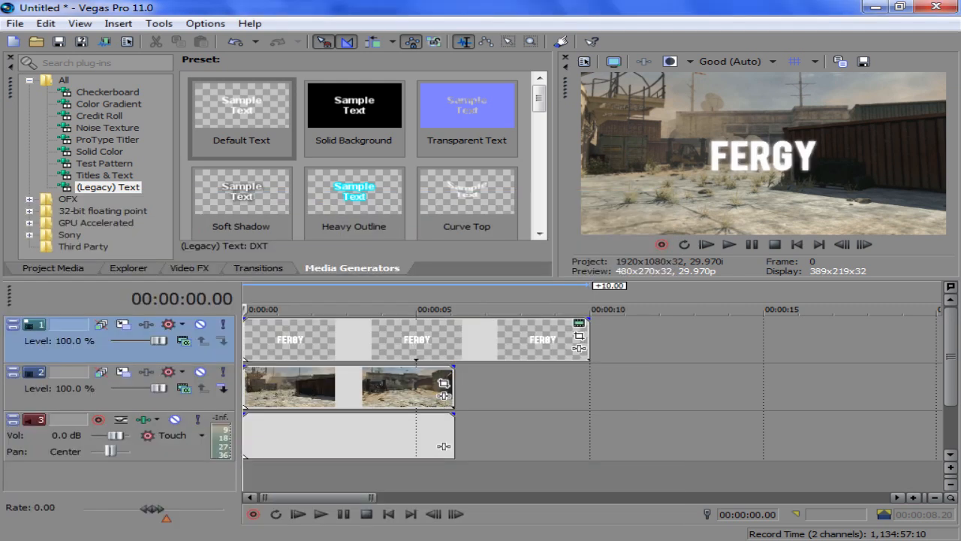
Step: Apply the Gaussian Blur 'Text Blur' preset, ranges 0.0050, to the FERGY event
left_click(189, 269)
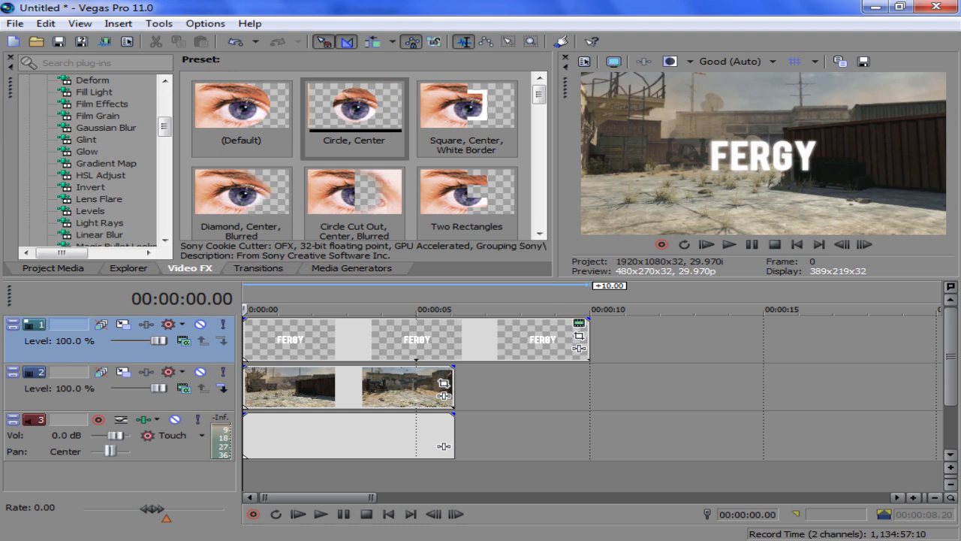
left_click(106, 127)
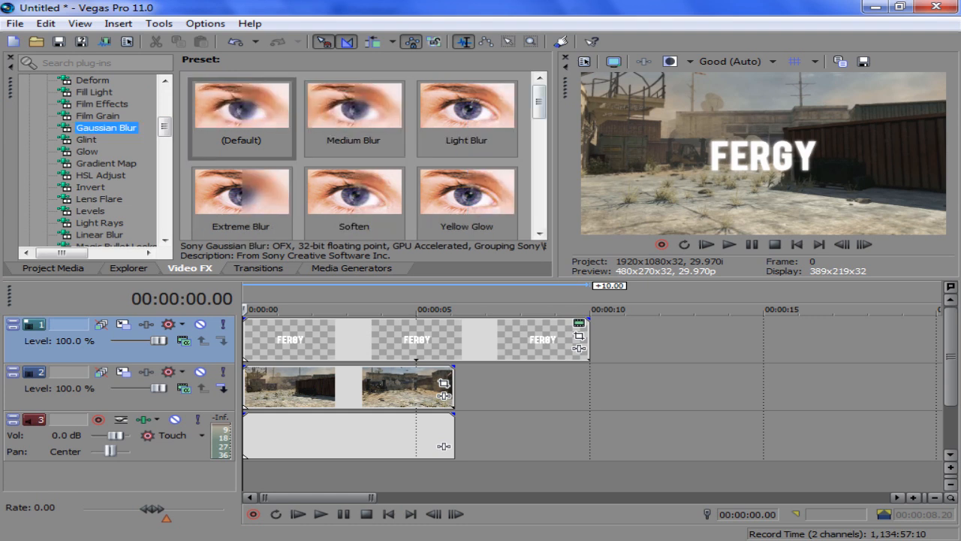
scroll("down", 3)
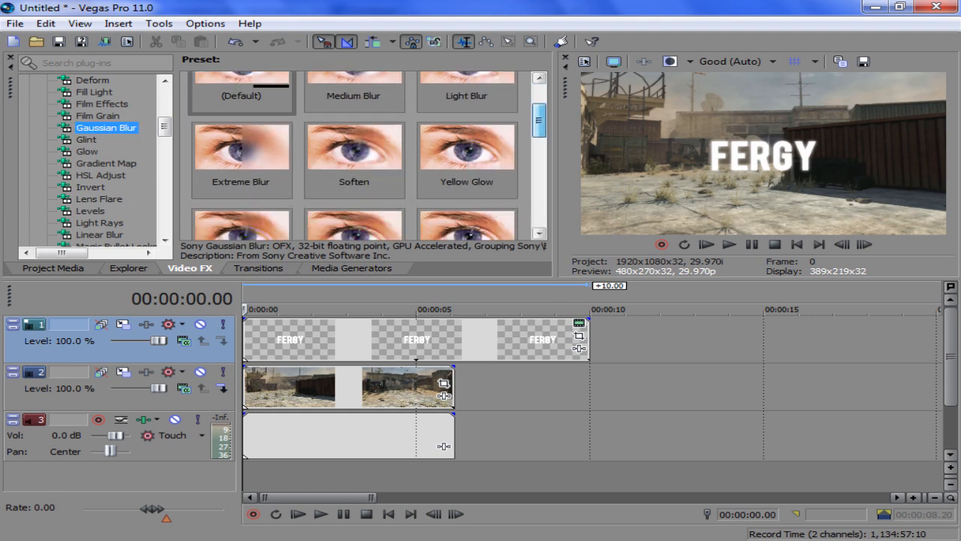
scroll("down", 3)
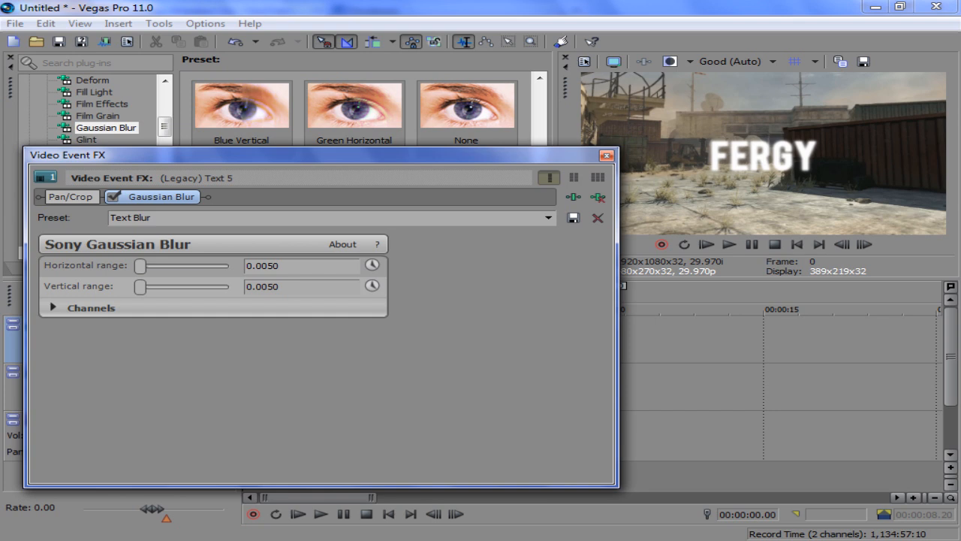
left_click(607, 155)
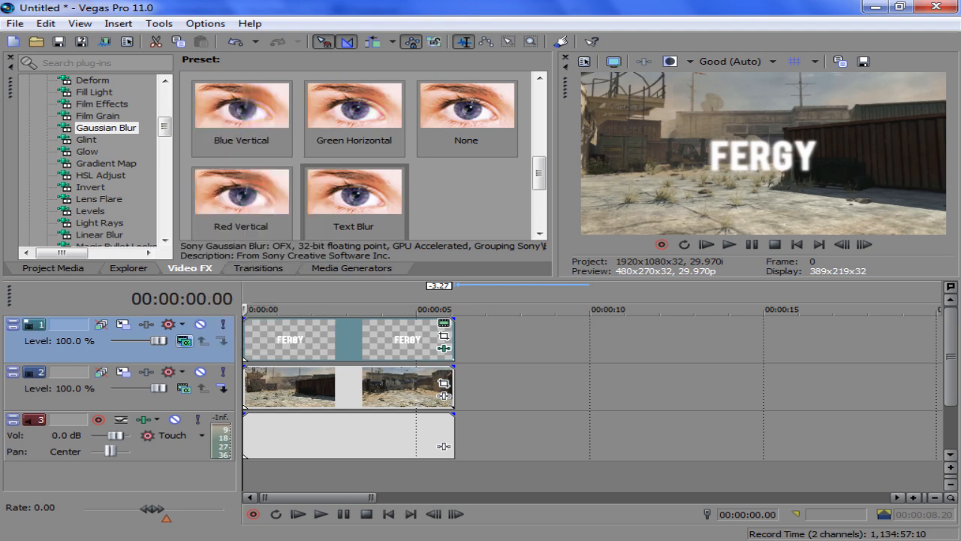
Step: Set track 1 to 3D Source Alpha, pushing FERGY back, angled and shifted right
left_click(184, 341)
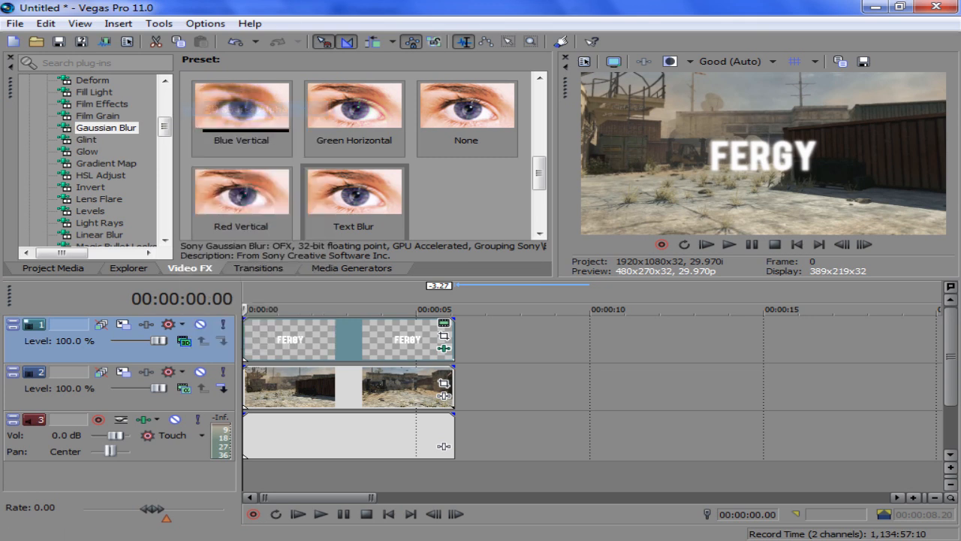
mouse_move(123, 324)
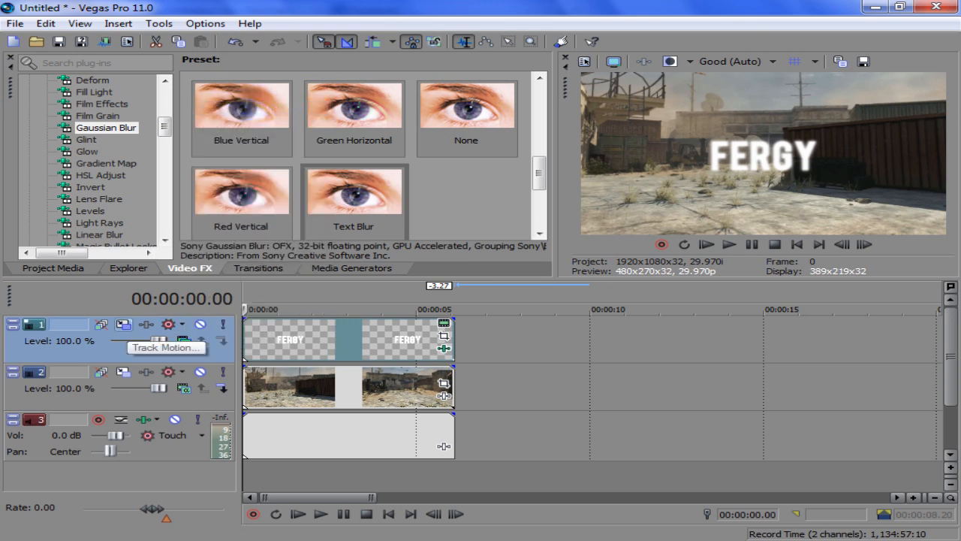
left_click(123, 324)
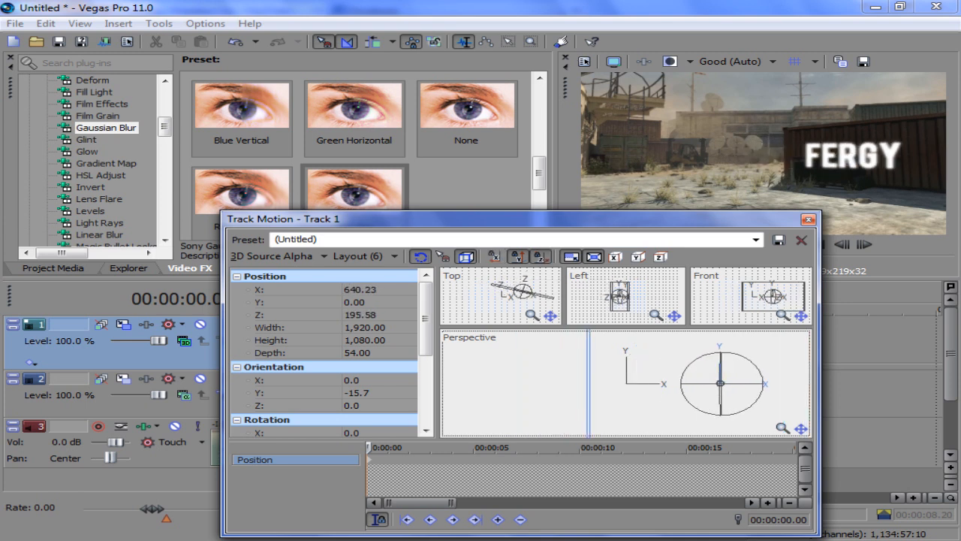
Step: Keyframe FERGY at 00:00:03.17 to follow the crate and trim the events to match
left_click_drag(721, 383, 714, 383)
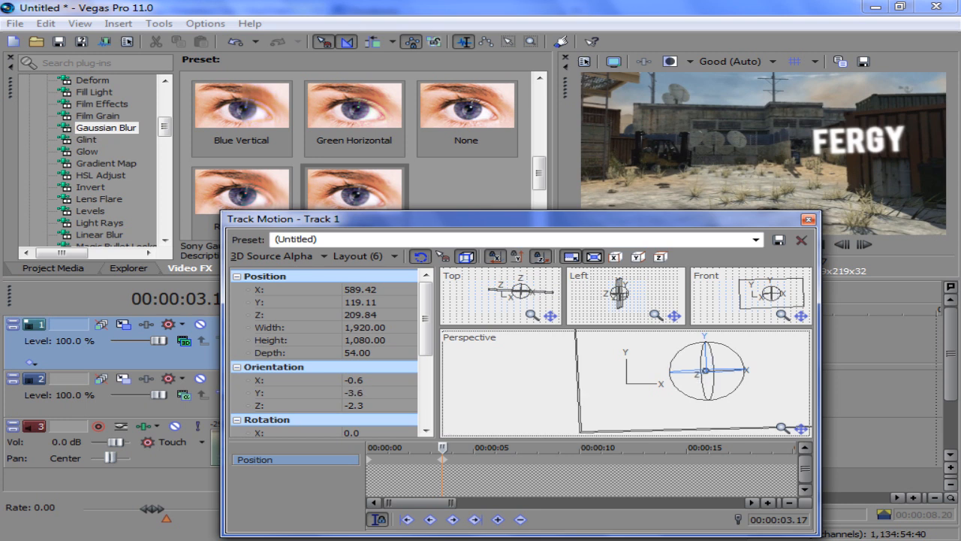
left_click_drag(706, 370, 702, 368)
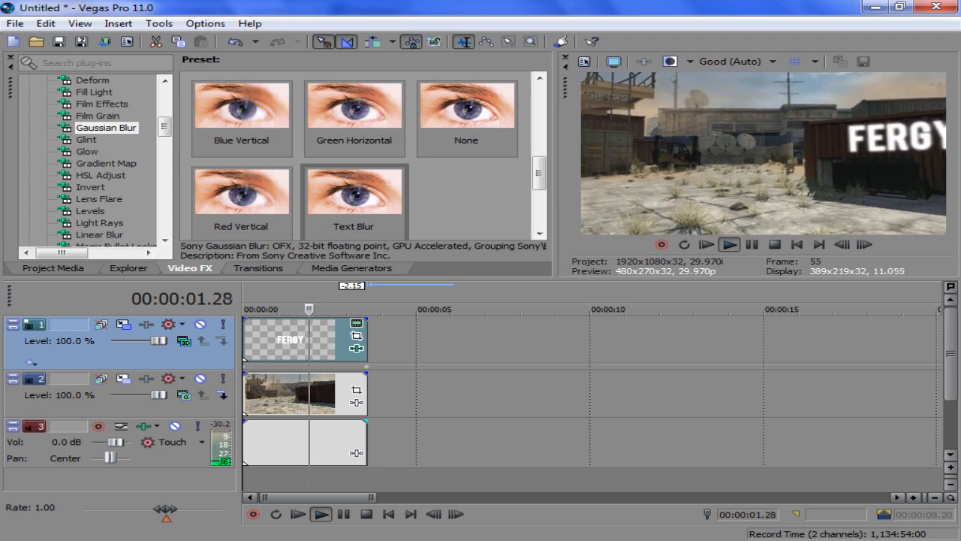
Step: At 00:00:03.17, enlarge FERGY and move it right to stay on the crate
left_click(729, 244)
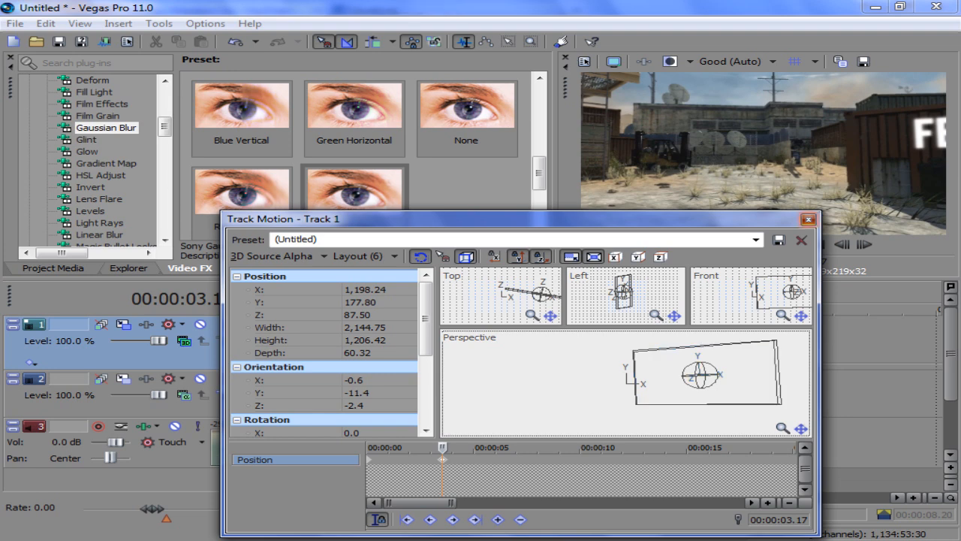
left_click(809, 219)
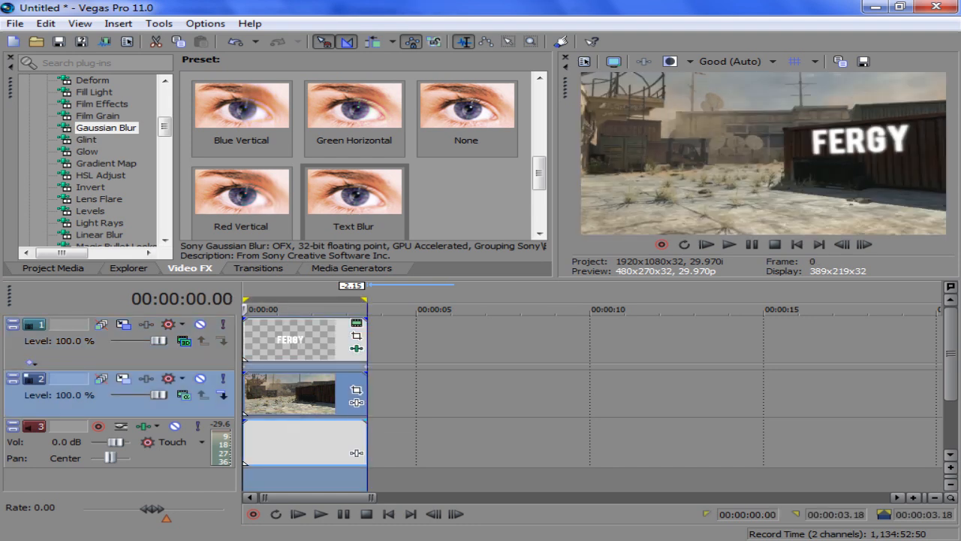
left_click(130, 80)
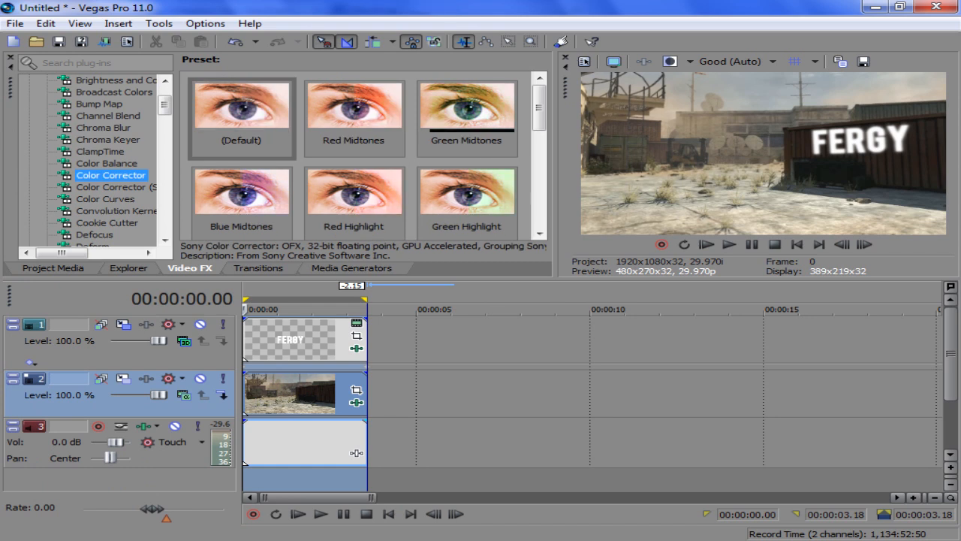
Step: Apply the Blue Midtones Color Corrector preset to dome_01 and adjust the Mid wheel
scroll("down", 3)
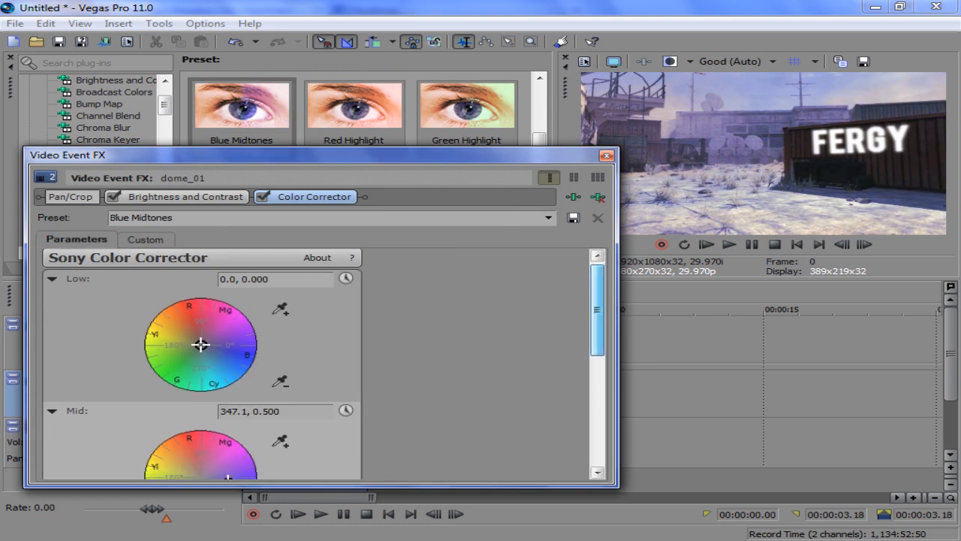
scroll("down", 3)
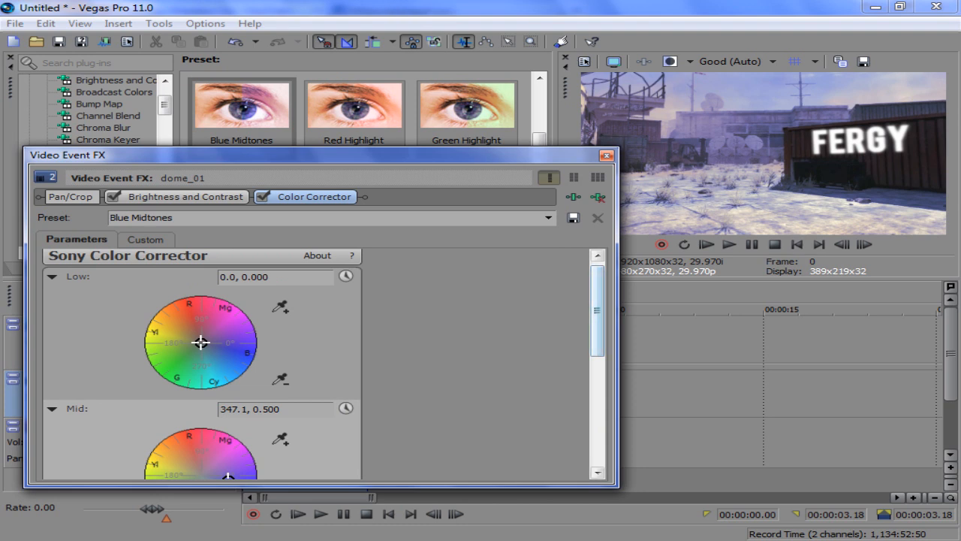
scroll("down", 3)
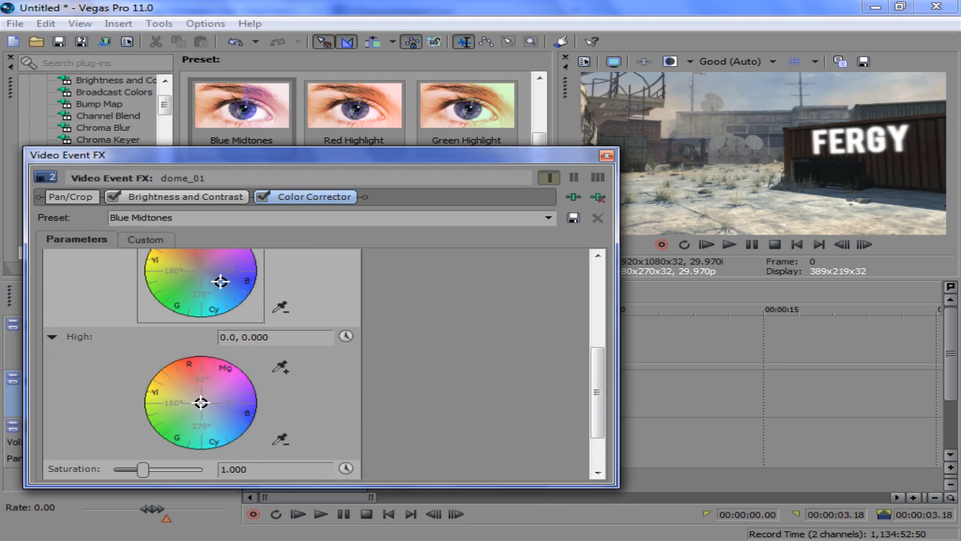
mouse_move(215, 276)
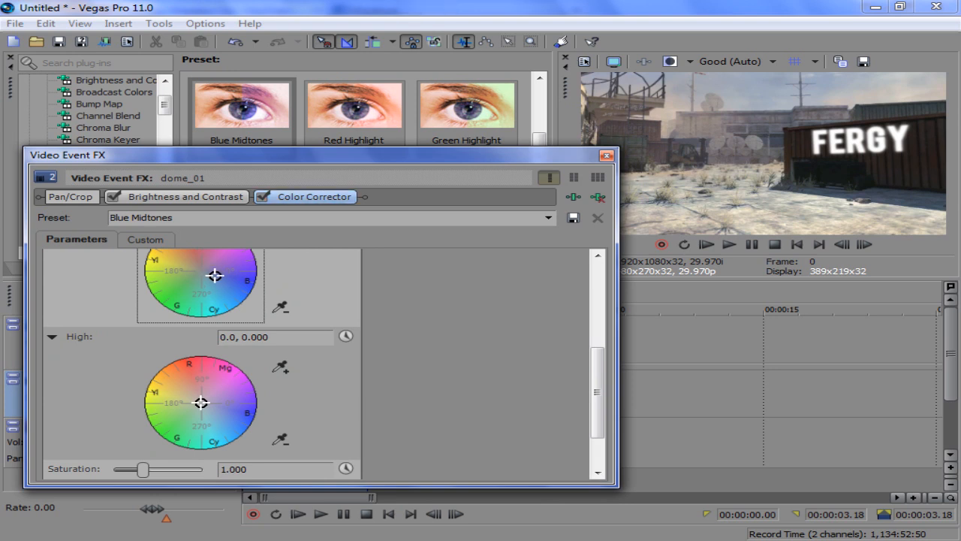
left_click(606, 155)
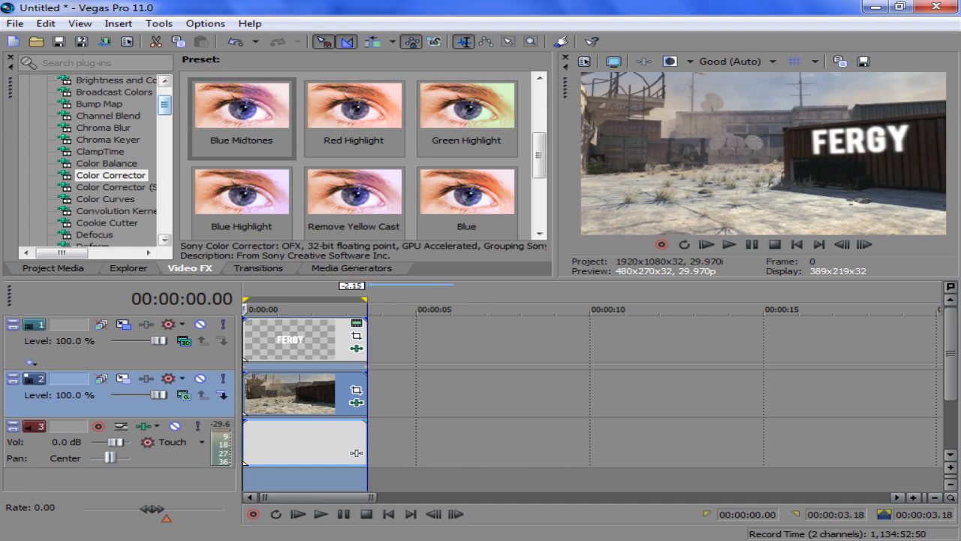
Step: Apply the Chill Color Curves preset to the dome_01 event
left_click(106, 127)
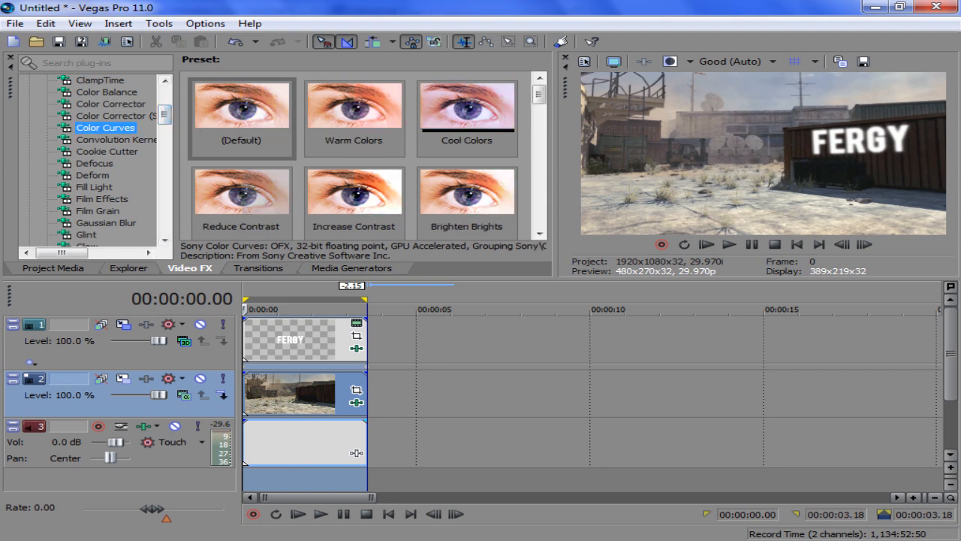
scroll("down", 3)
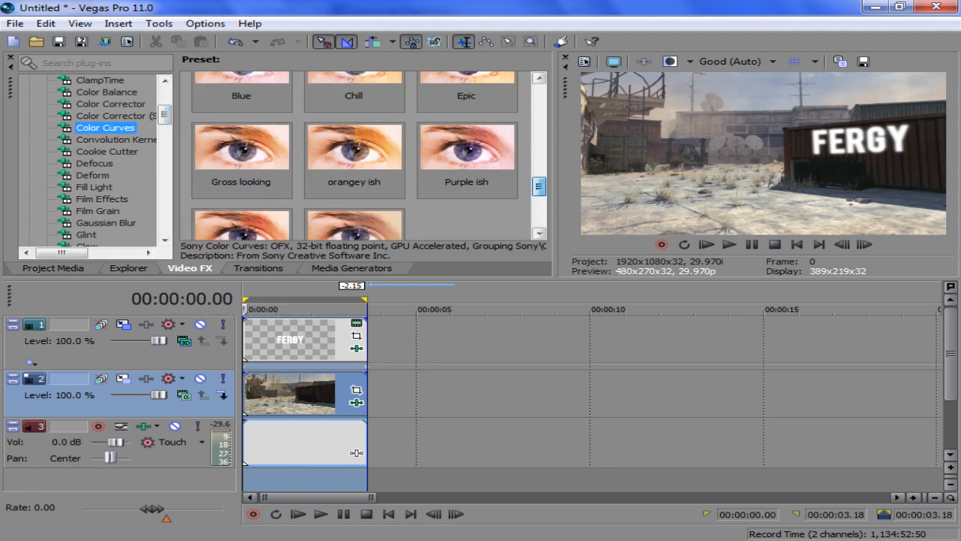
scroll("up", 3)
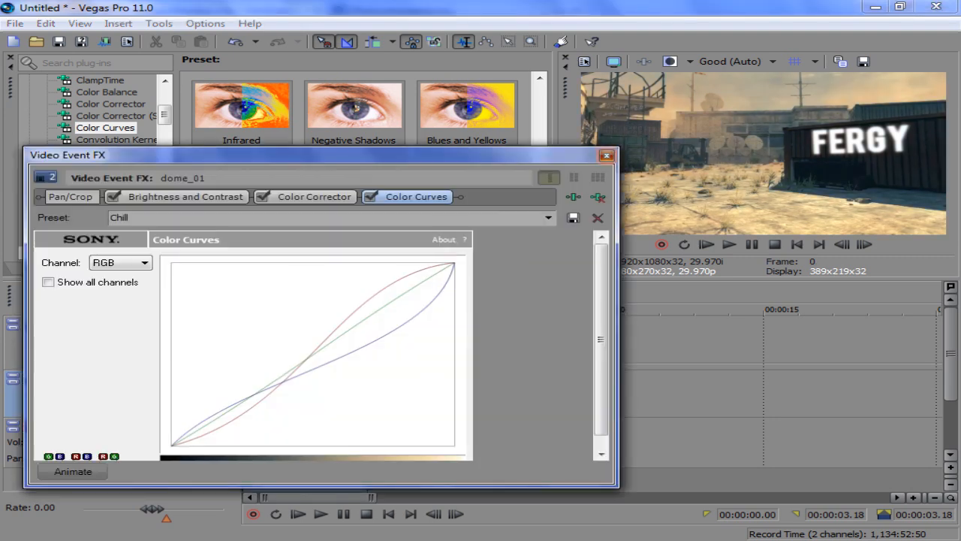
left_click(606, 155)
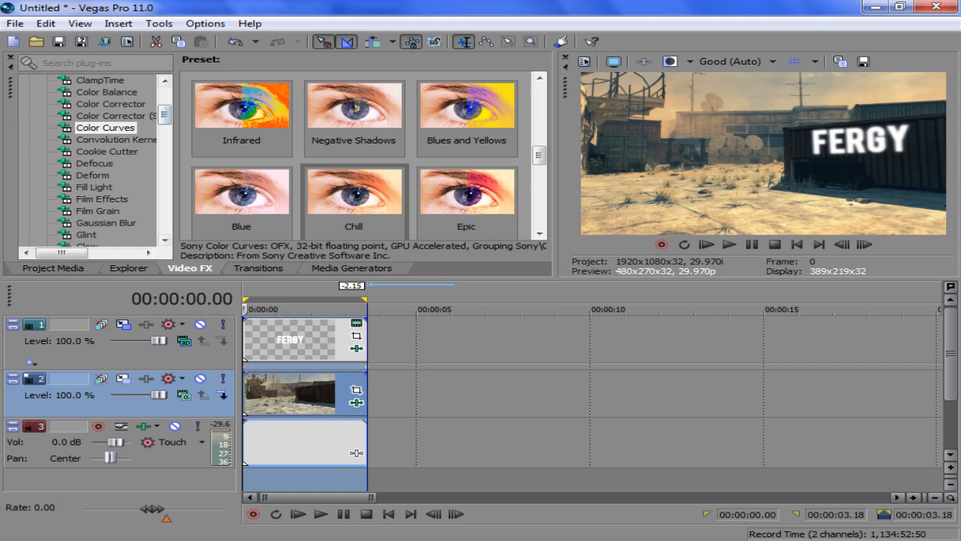